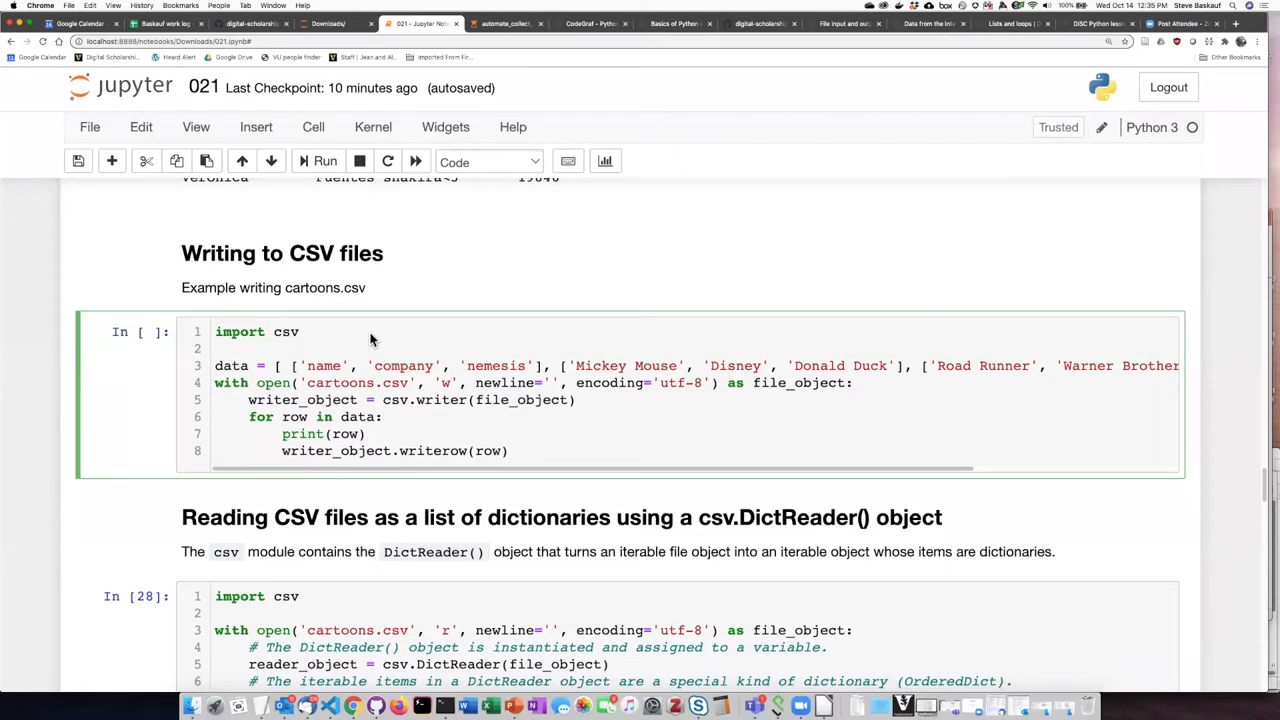
mouse_move(285, 370)
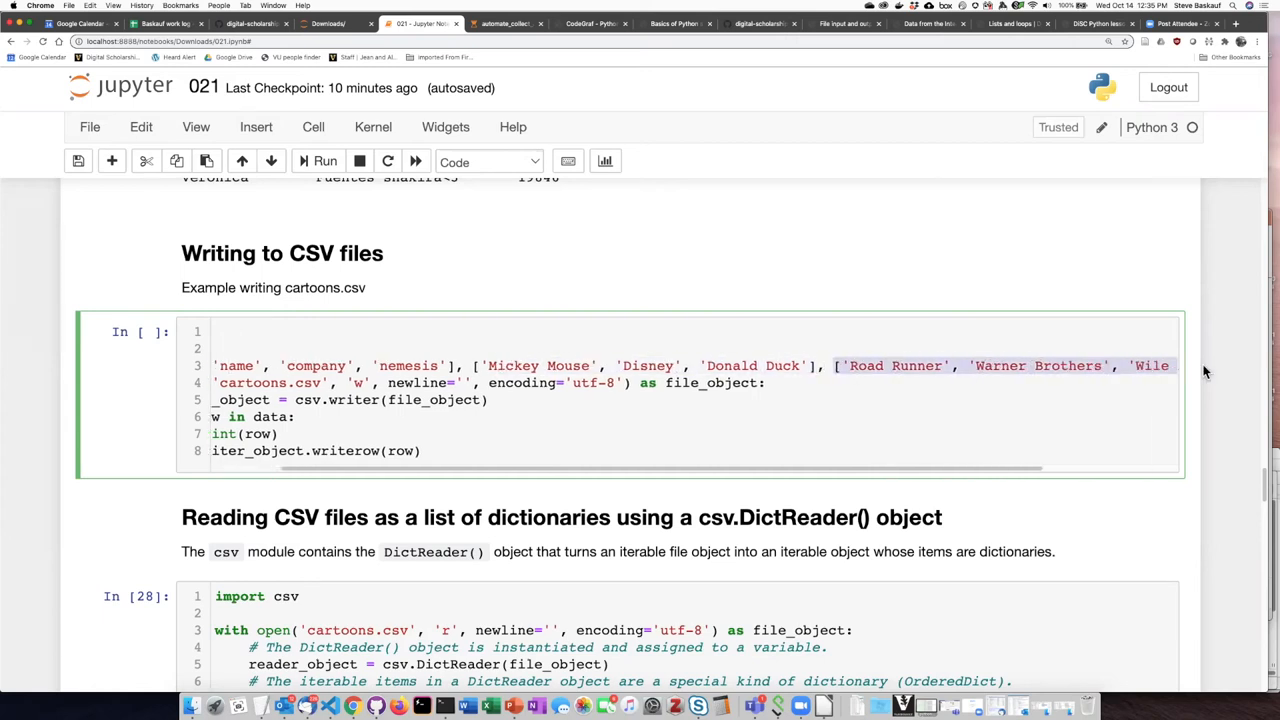
- Run the cartoons.csv cell so it prints the header, Mickey Mouse and Road Runner rows
scroll("right", 3)
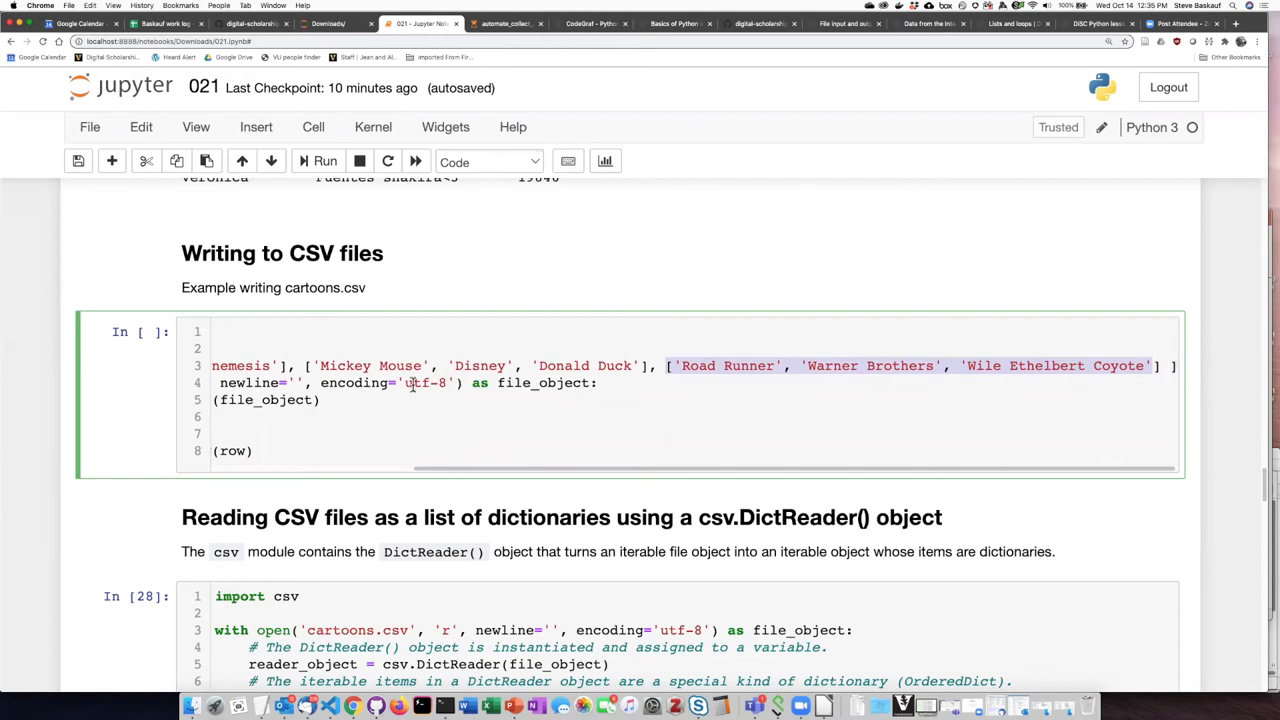
mouse_move(473, 362)
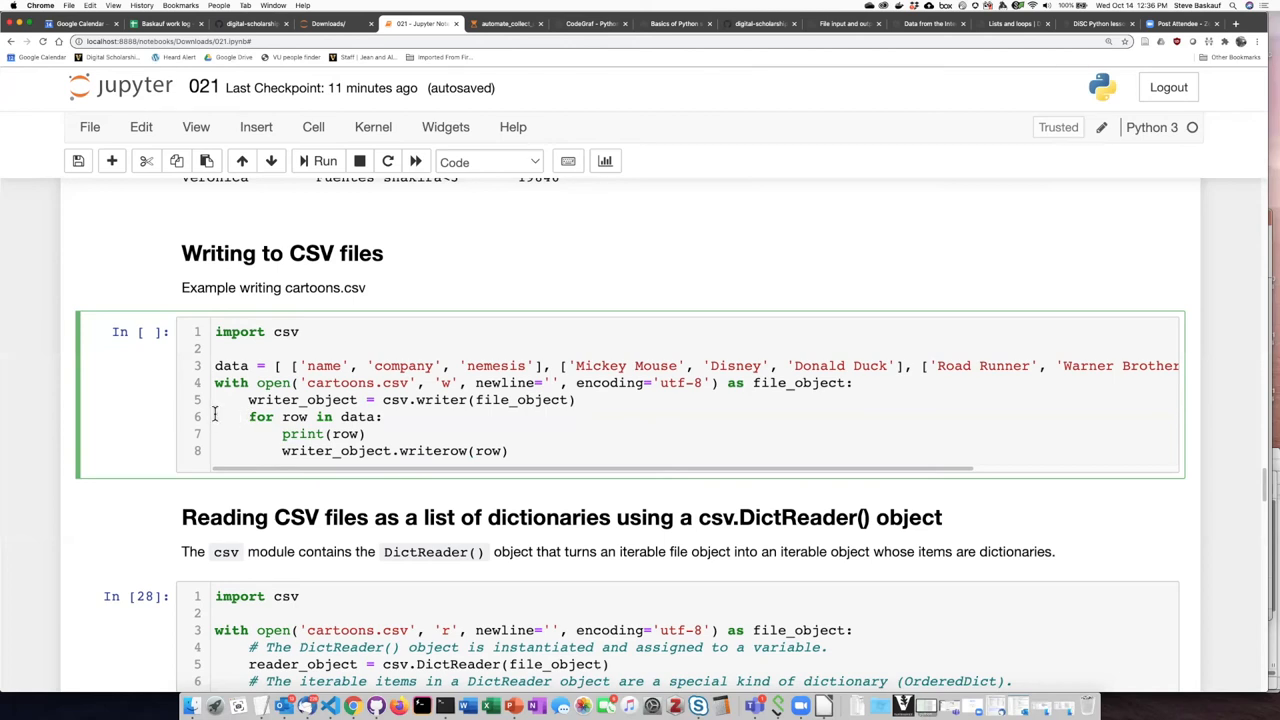
mouse_move(278, 383)
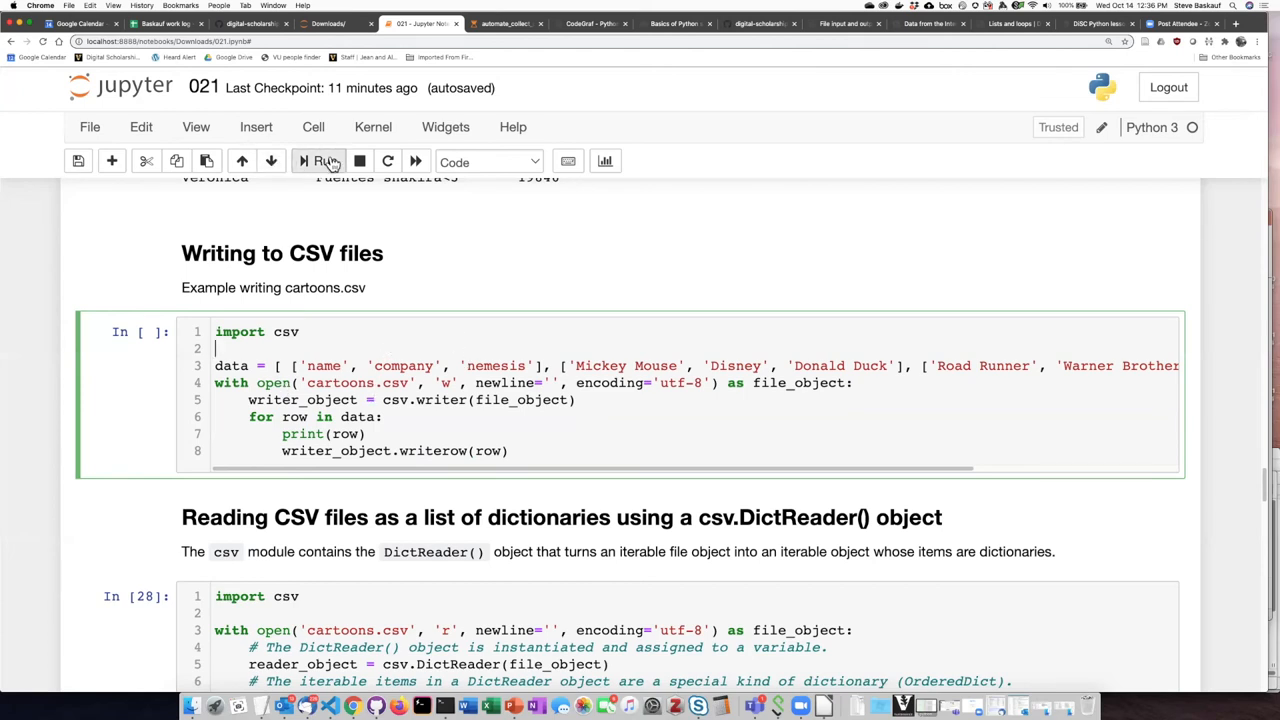
left_click(325, 161)
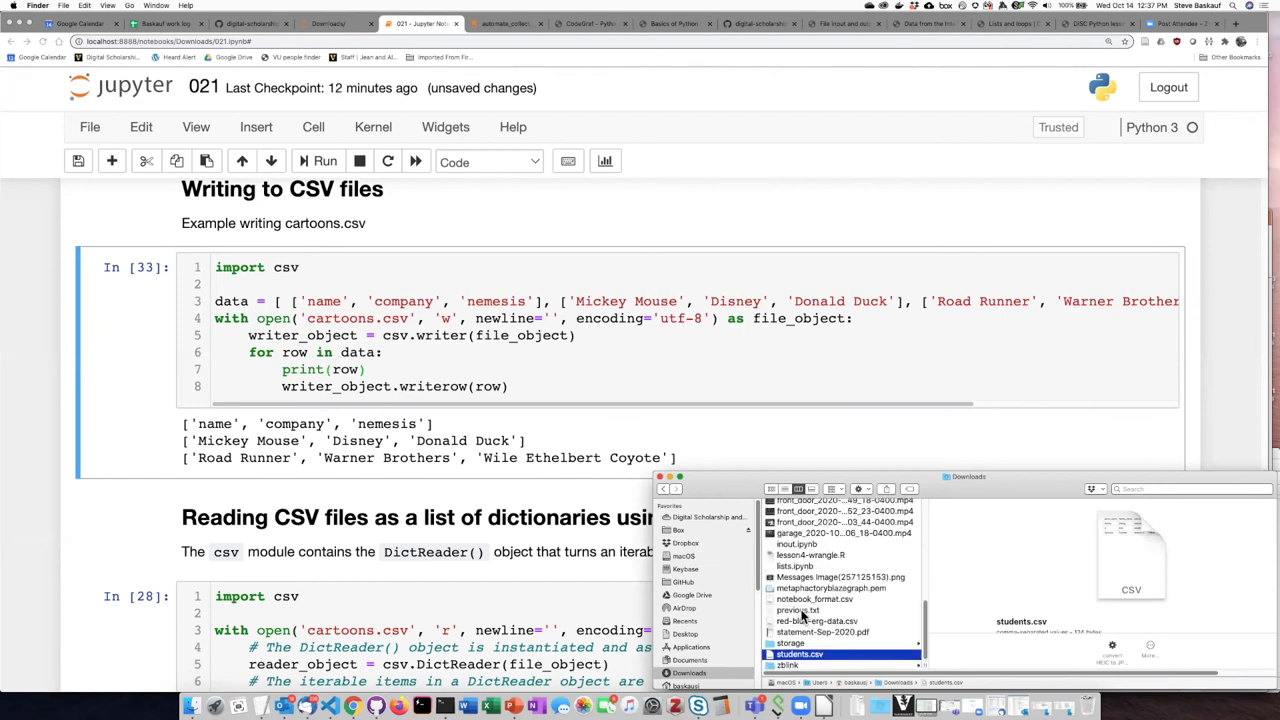
- Open cartoons.csv from the Downloads folder in LibreOffice Calc
scroll("up", 3)
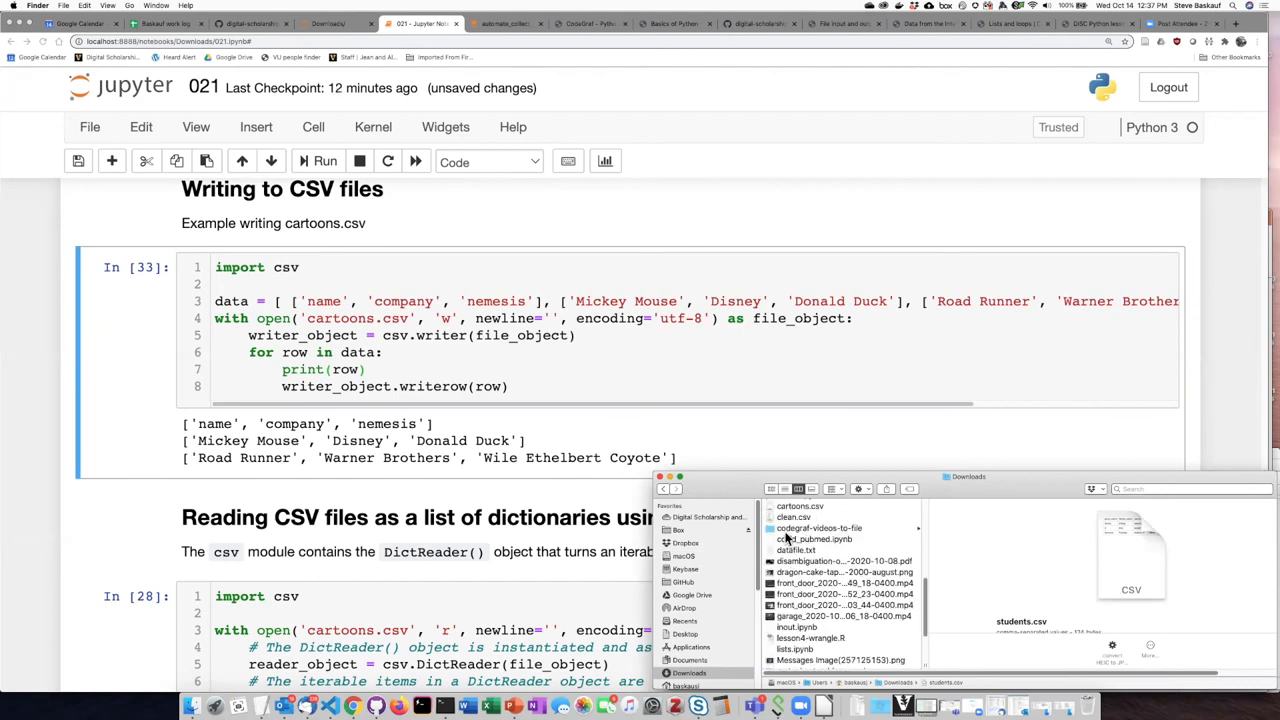
left_click(800, 508)
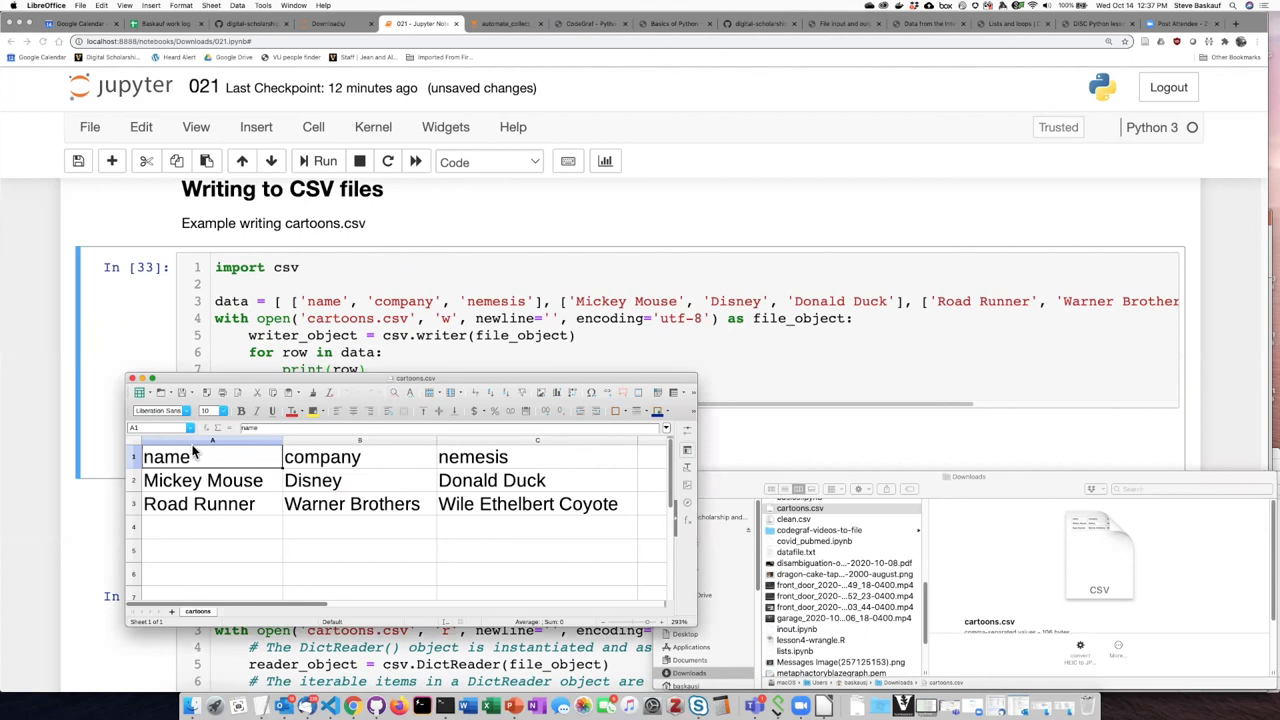
mouse_move(203, 515)
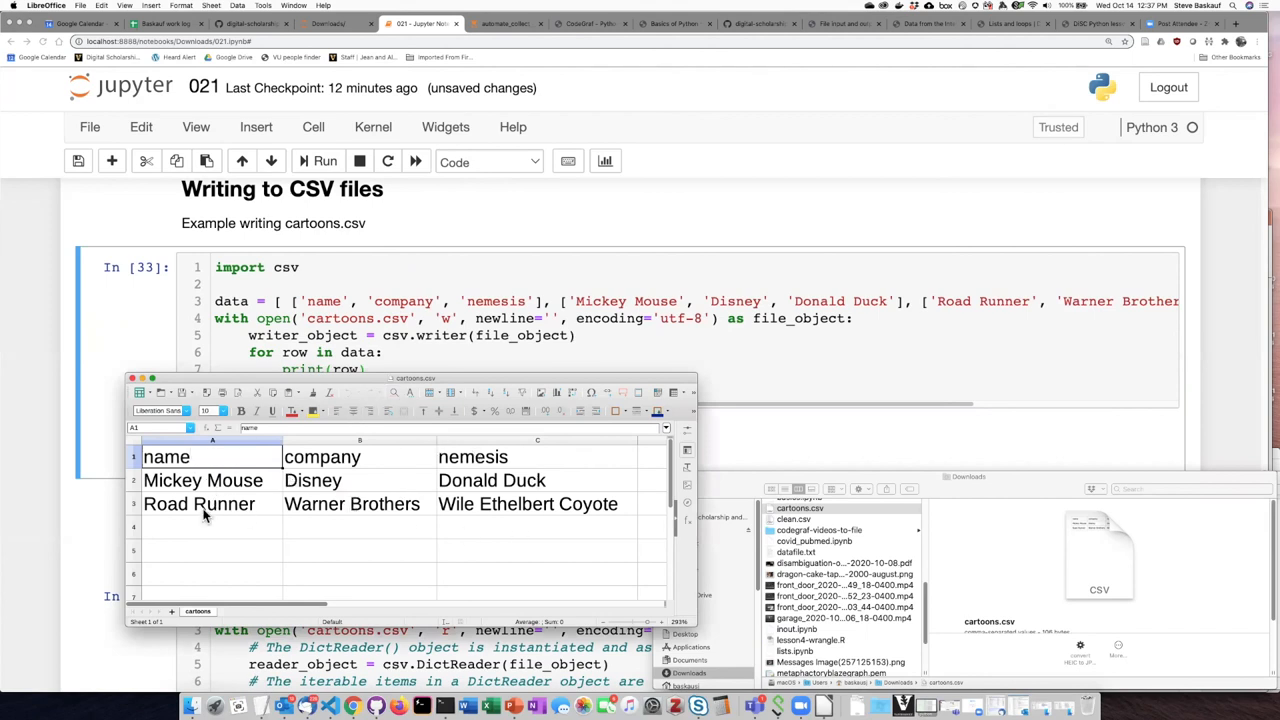